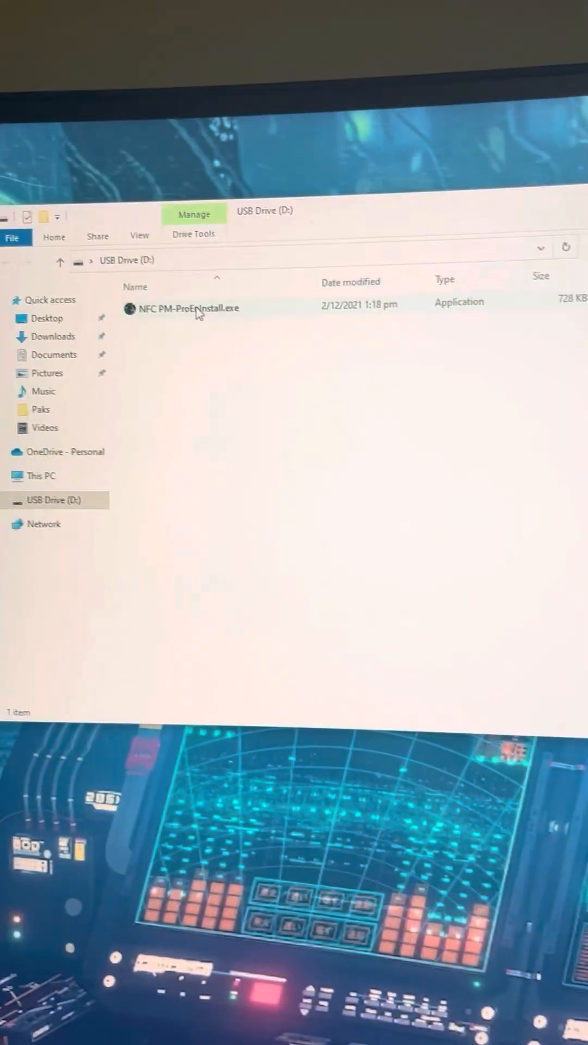
{"action": "mouse_move", "coordinate": [189, 314]}
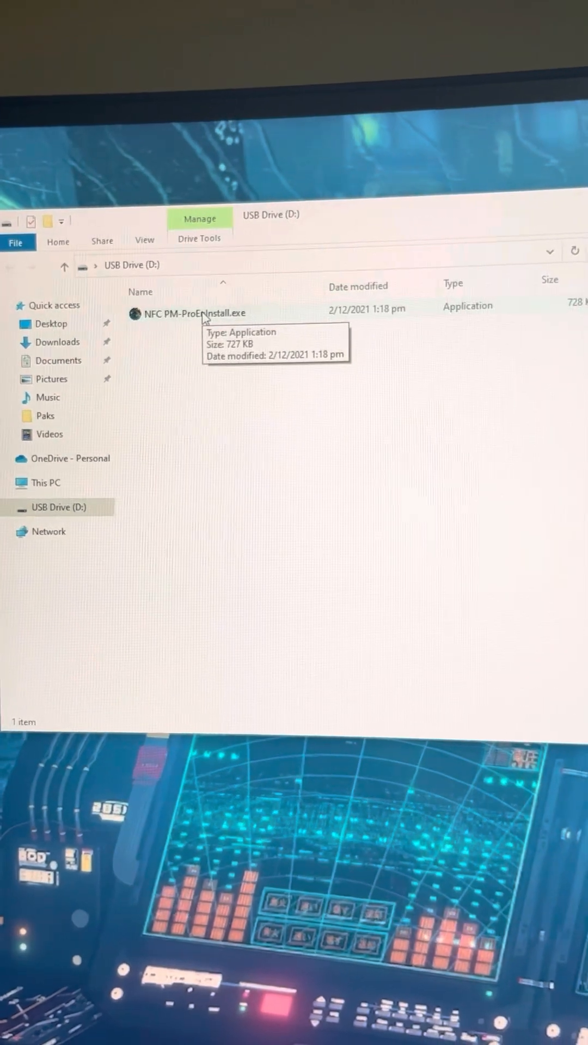
- Launch NFC PM-ProEnInstall.exe from USB Drive (D:) in File Explorer
{"action": "left_click", "coordinate": [193, 333]}
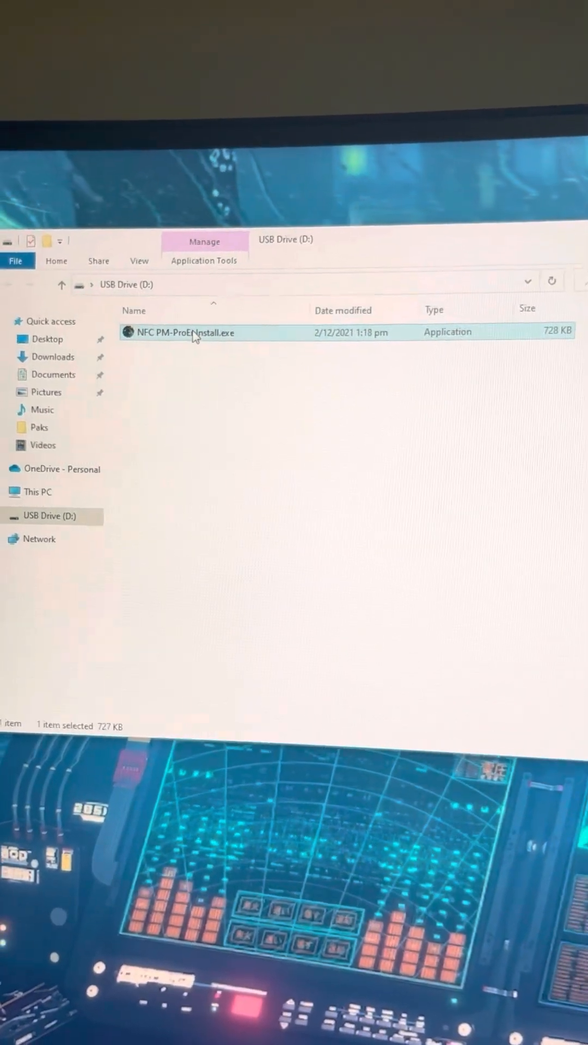
{"action": "double_click", "coordinate": [185, 333]}
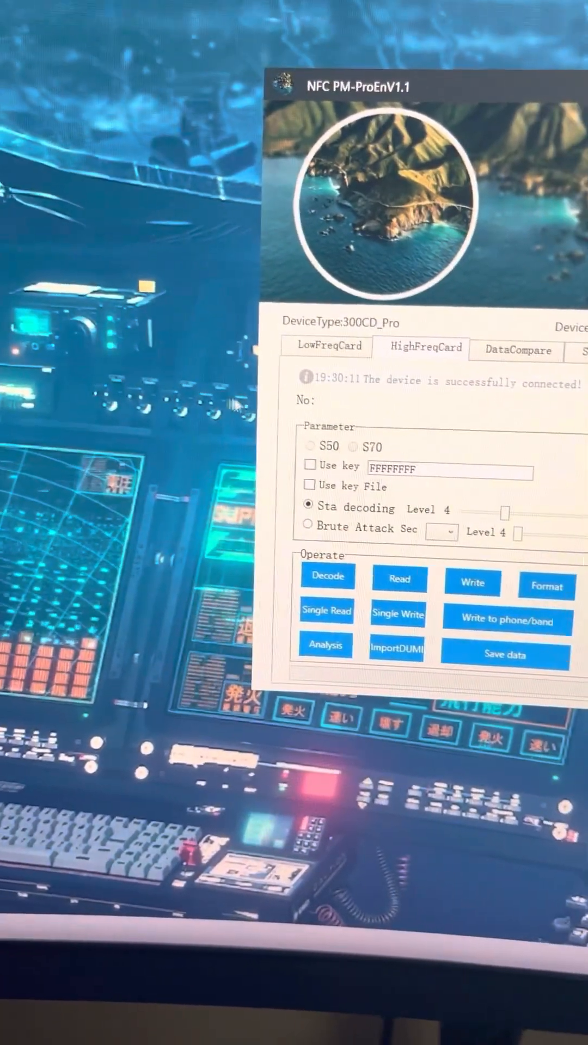
{"action": "left_click", "coordinate": [231, 551]}
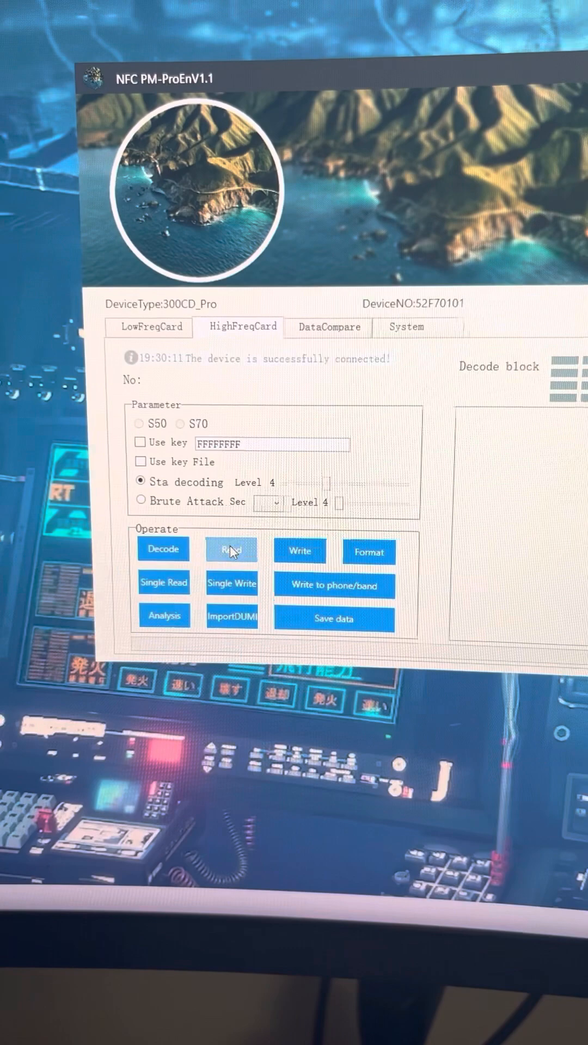
{"action": "left_click", "coordinate": [231, 549]}
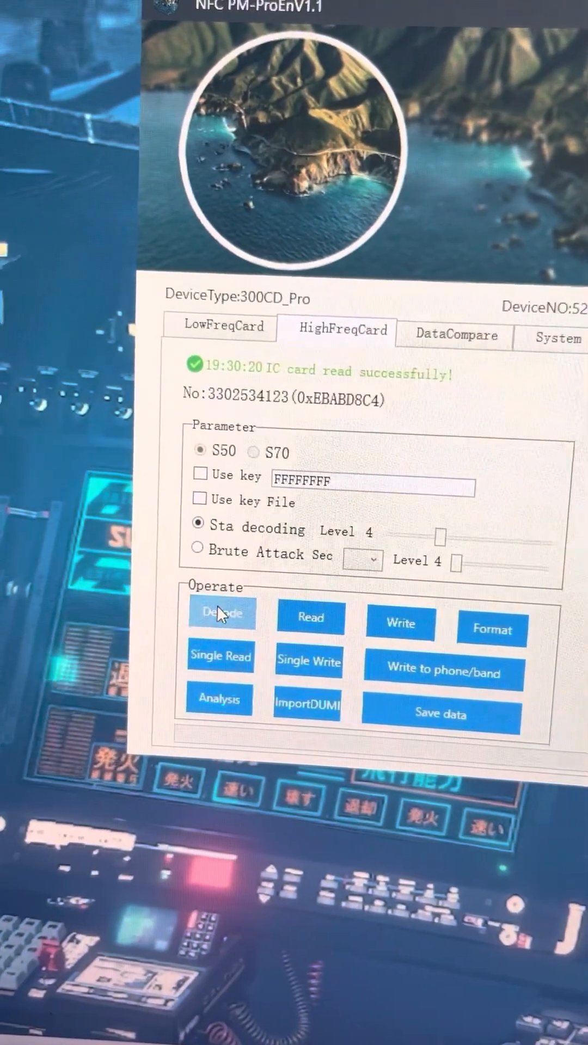
- Decode the read card's data and write it onto the blank card
{"action": "left_click", "coordinate": [221, 612]}
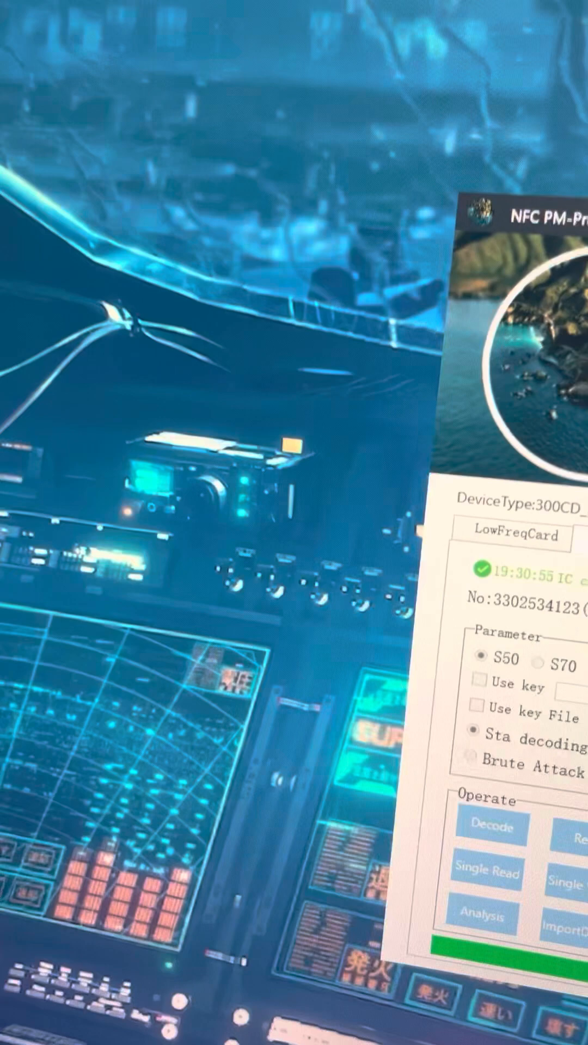
{"action": "left_click", "coordinate": [399, 726]}
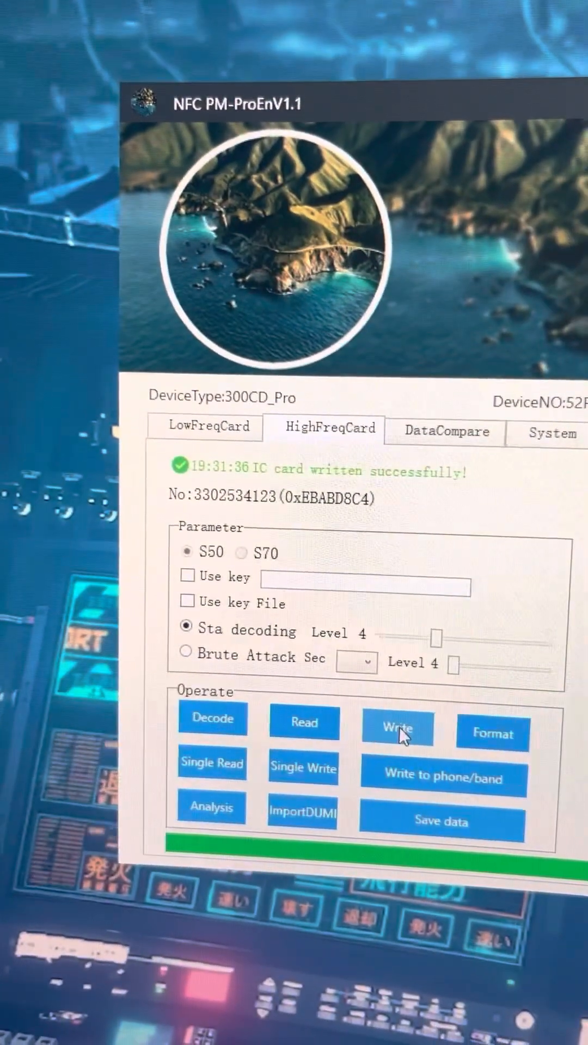